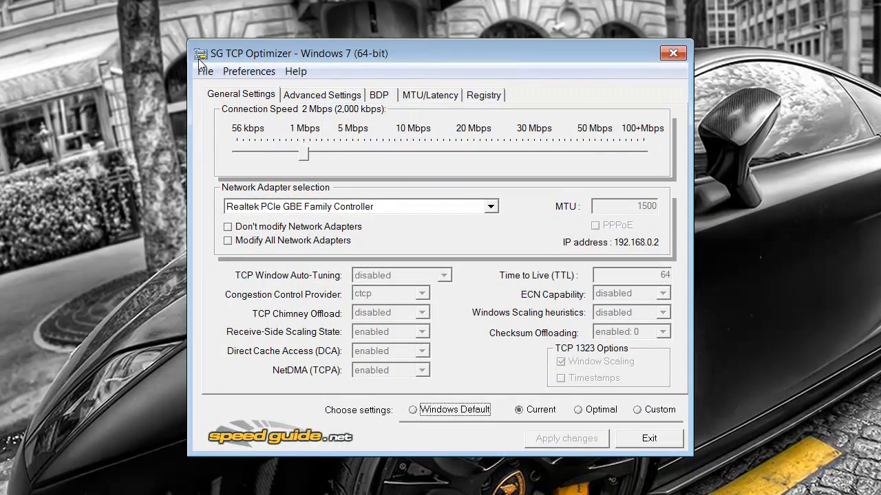
pyautogui.moveTo(402, 75)
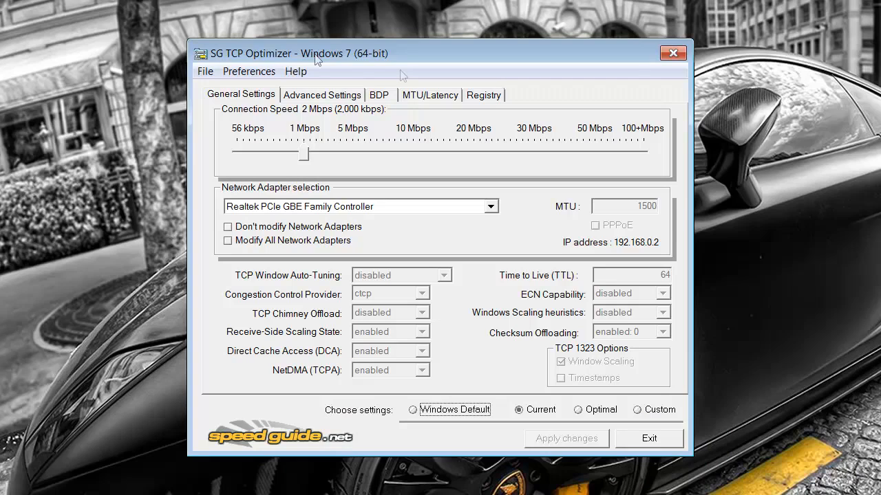
pyautogui.moveTo(343, 62)
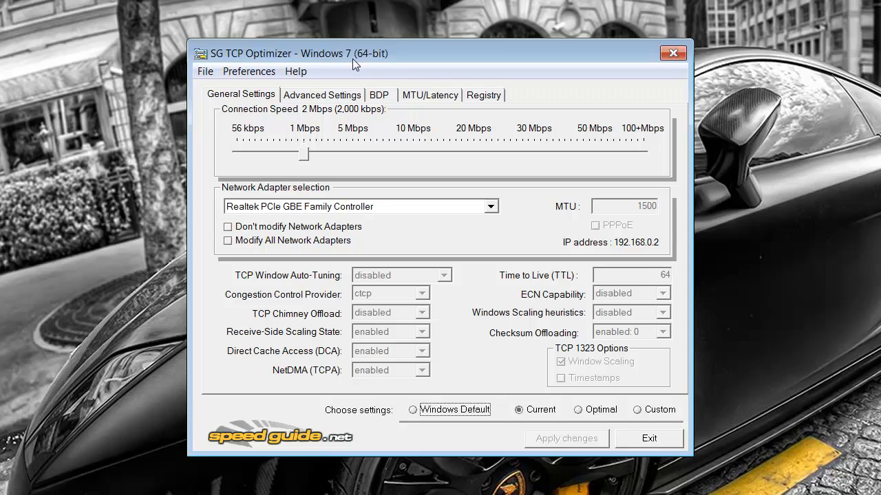
pyautogui.moveTo(406, 284)
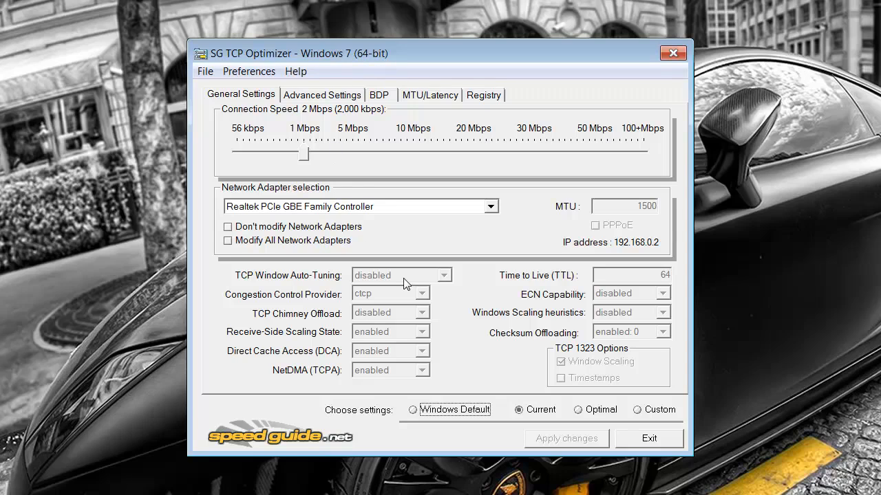
pyautogui.moveTo(403, 221)
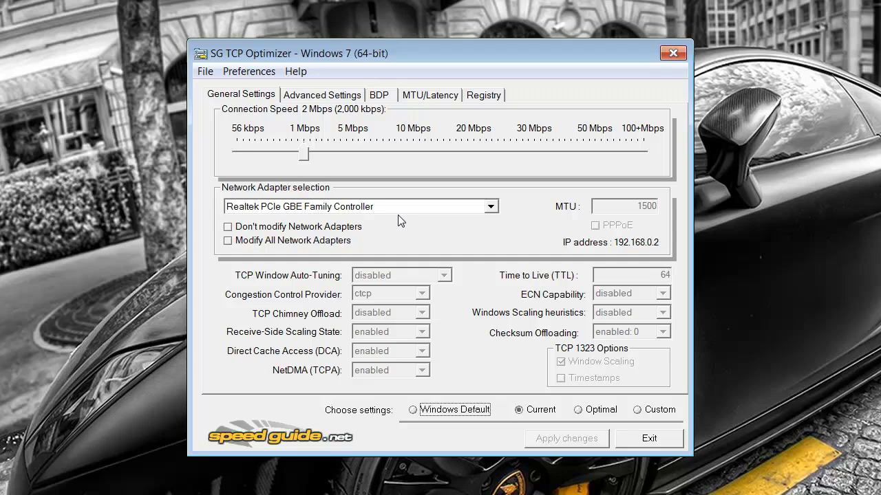
pyautogui.moveTo(343, 116)
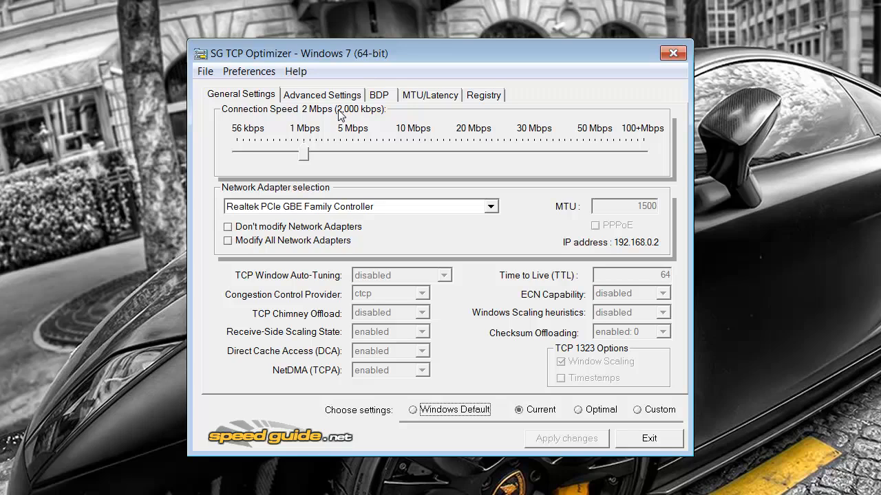
pyautogui.moveTo(313, 108)
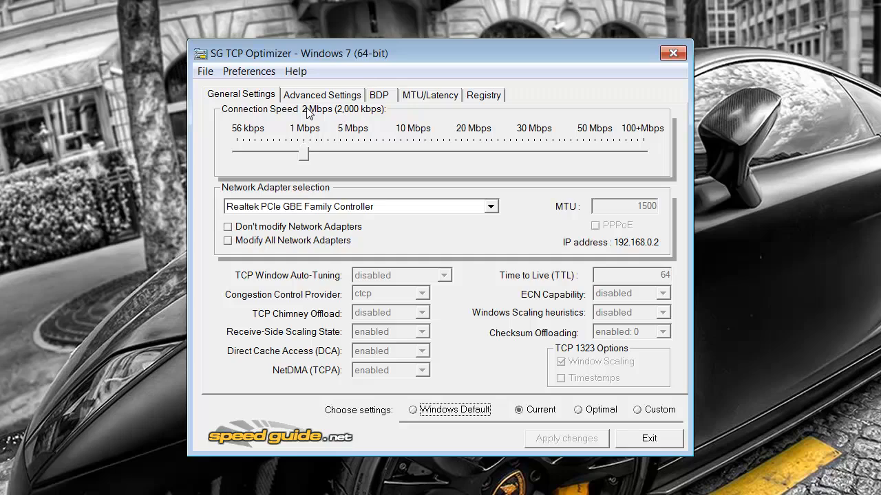
pyautogui.moveTo(303, 120)
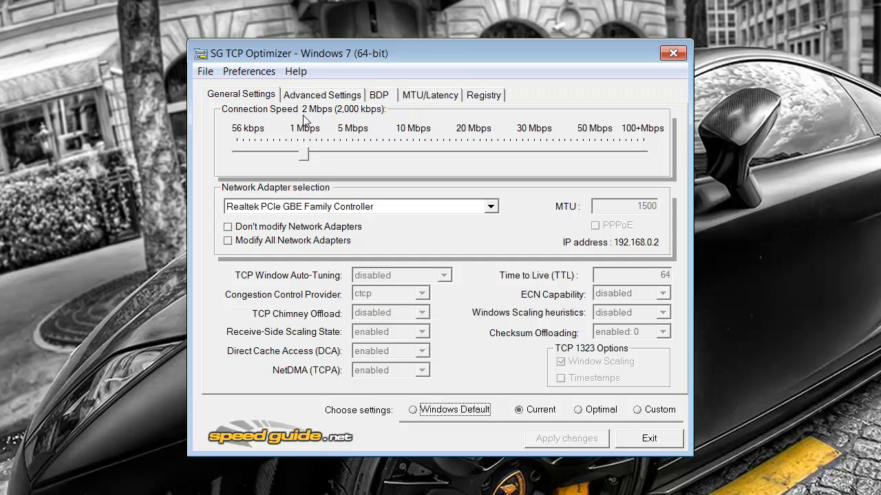
pyautogui.moveTo(252, 125)
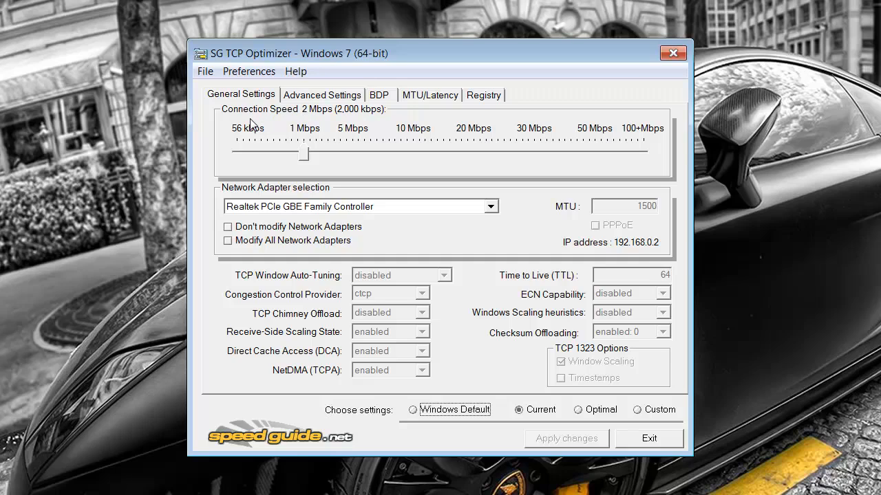
pyautogui.moveTo(282, 132)
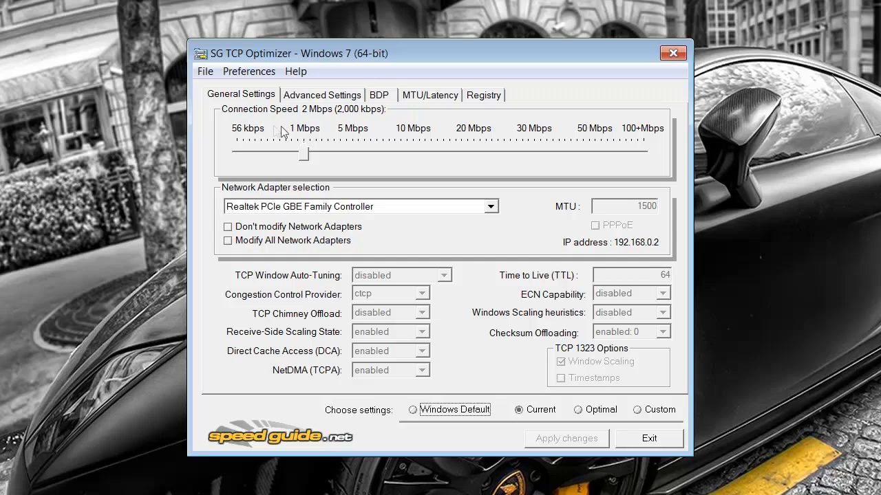
pyautogui.moveTo(294, 130)
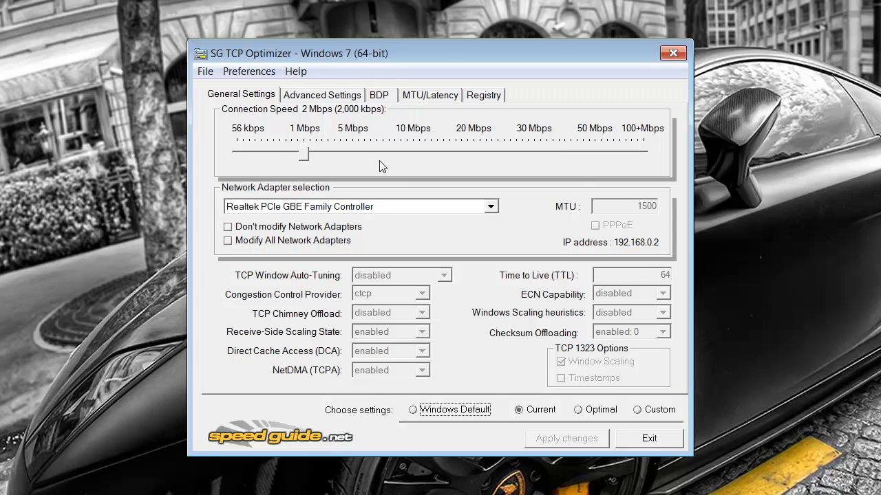
pyautogui.moveTo(382, 165)
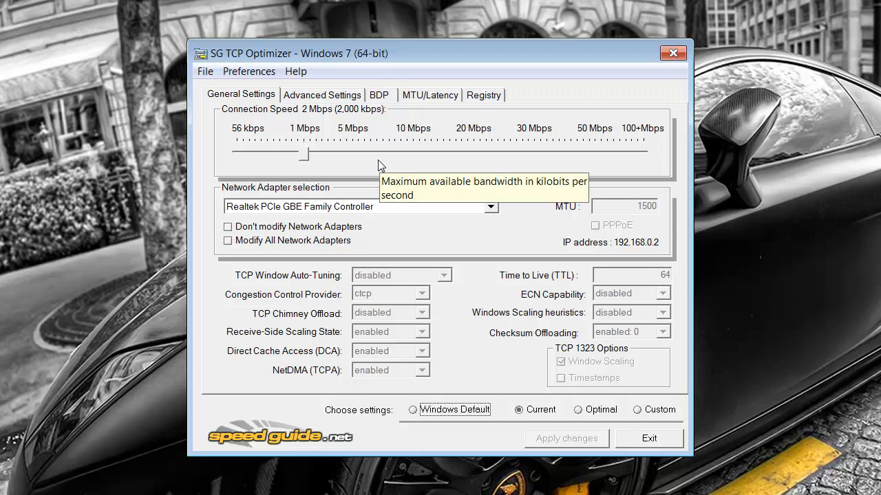
pyautogui.moveTo(318, 142)
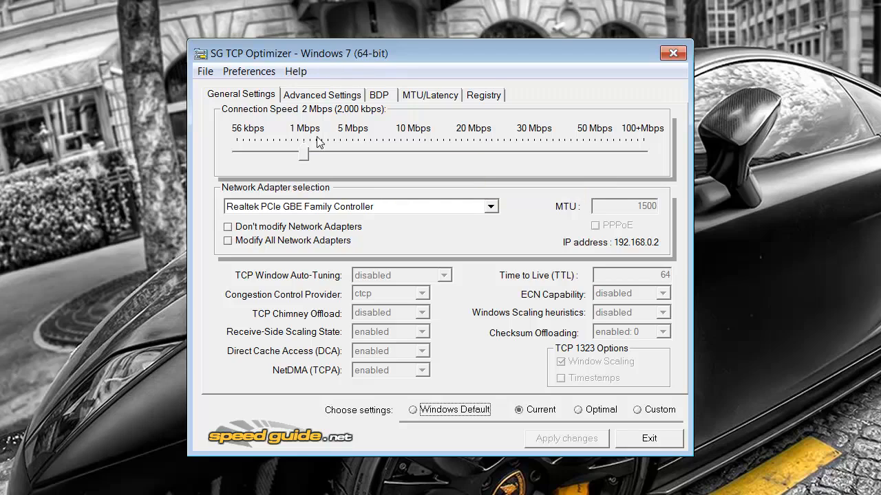
pyautogui.moveTo(318, 142)
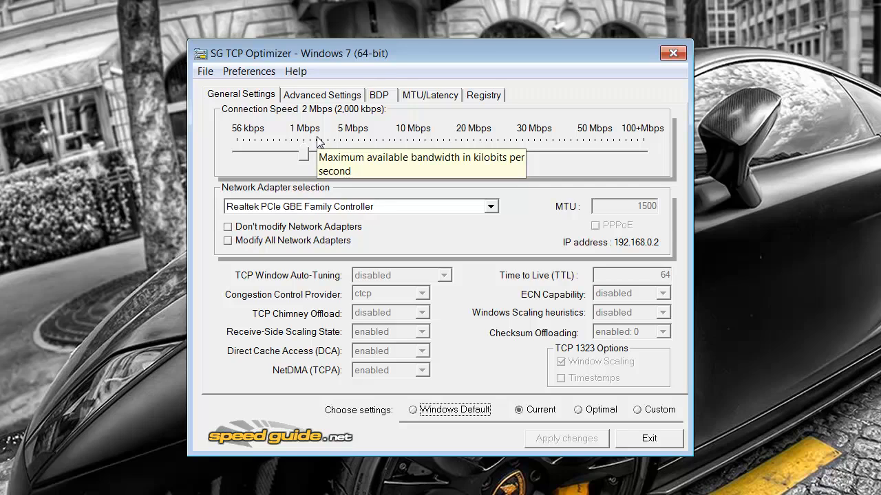
pyautogui.moveTo(301, 161)
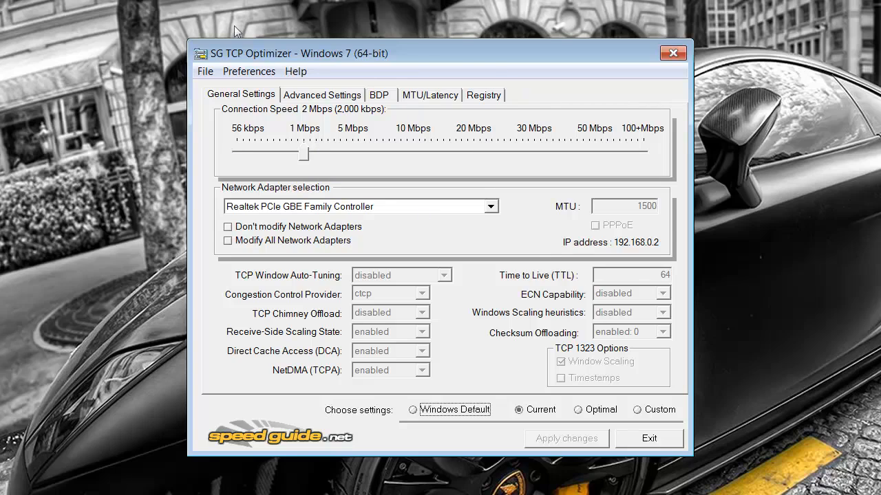
pyautogui.moveTo(317, 132)
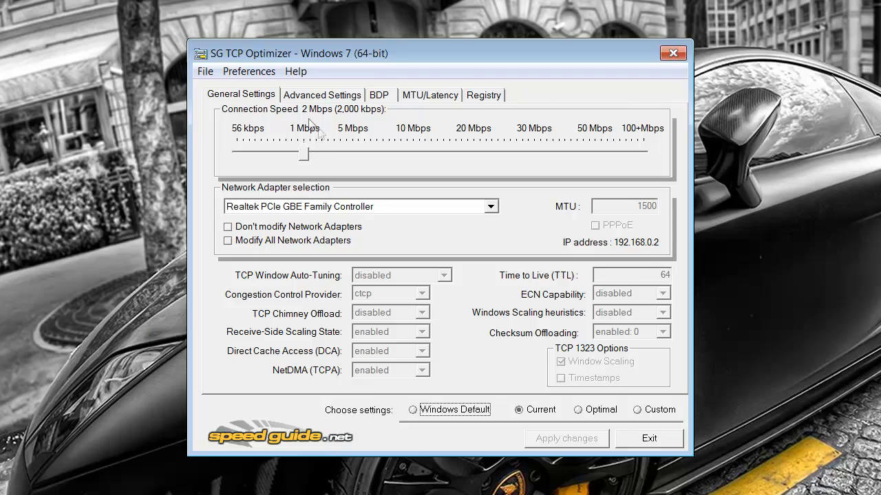
pyautogui.moveTo(268, 103)
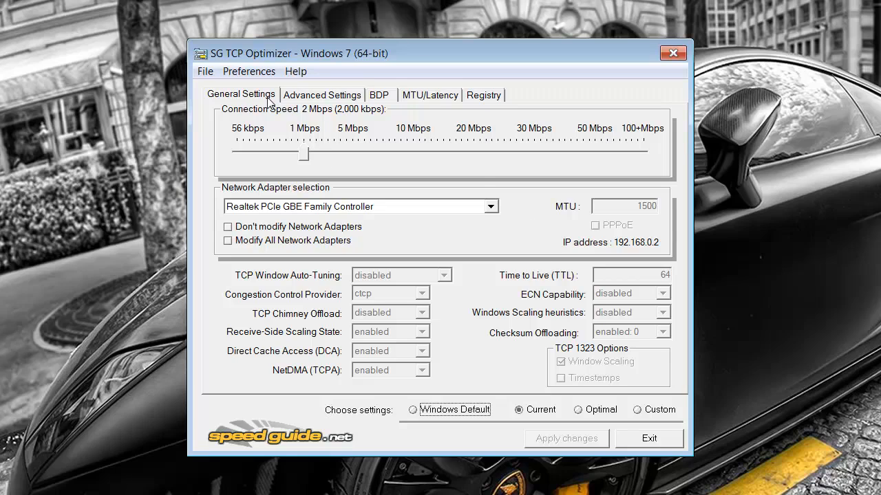
pyautogui.moveTo(357, 103)
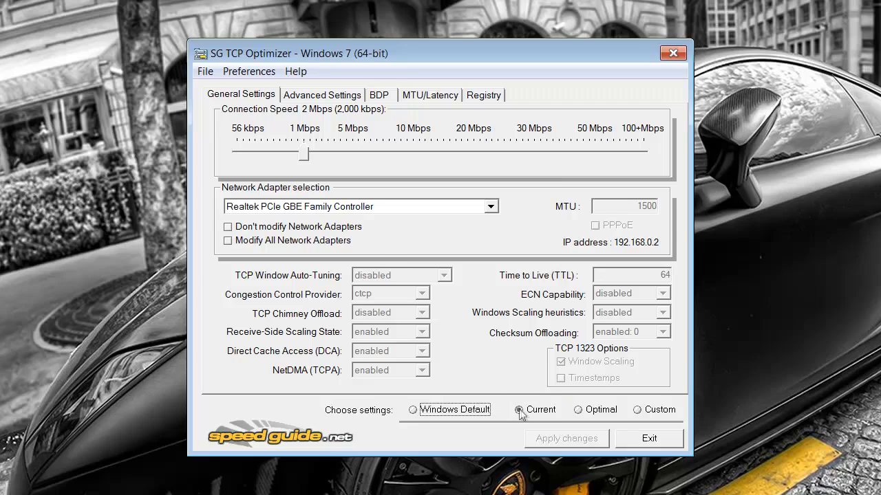
# - Choose Custom settings, select the Realtek PCIe GBE Family Controller and enable Modify All Network Adapters
pyautogui.click(631, 410)
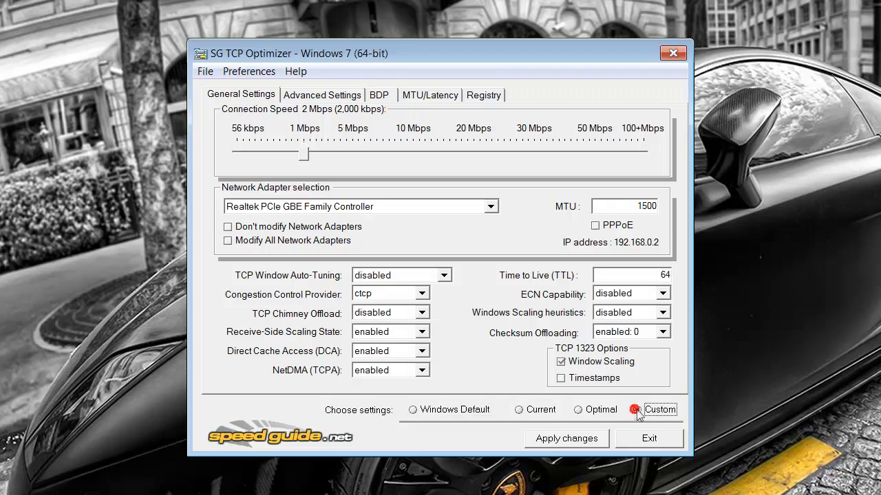
pyautogui.click(628, 409)
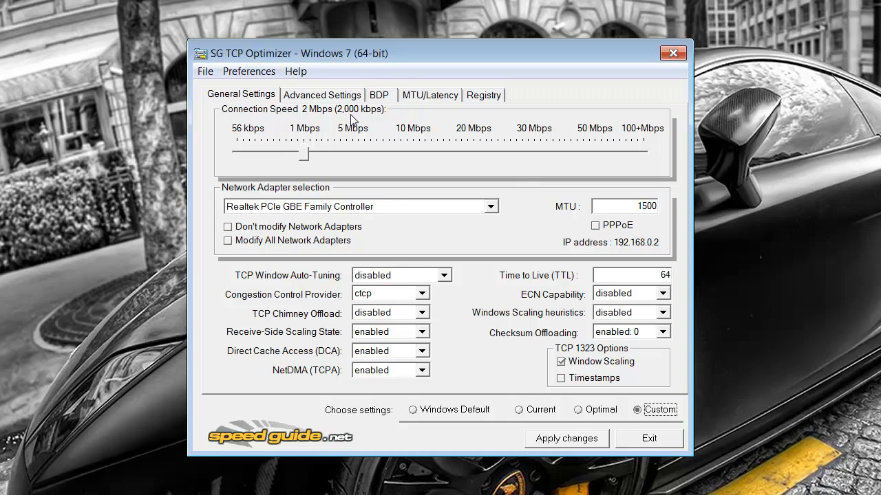
pyautogui.moveTo(330, 116)
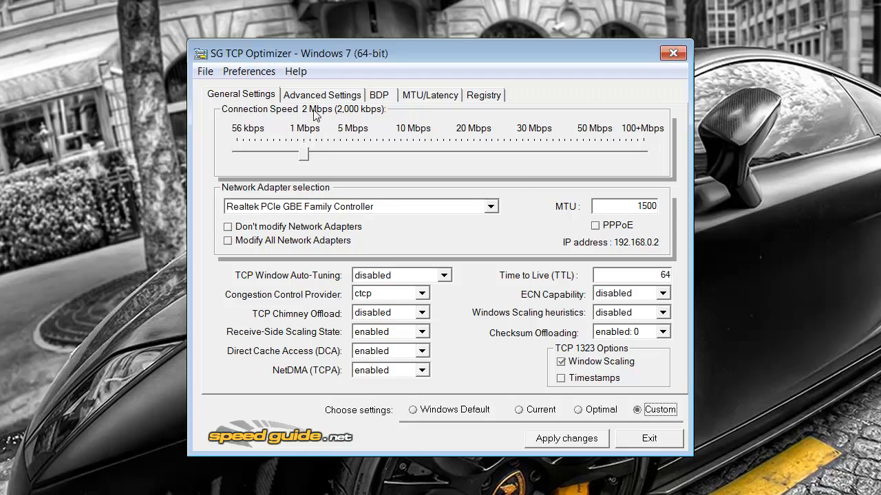
pyautogui.moveTo(418, 232)
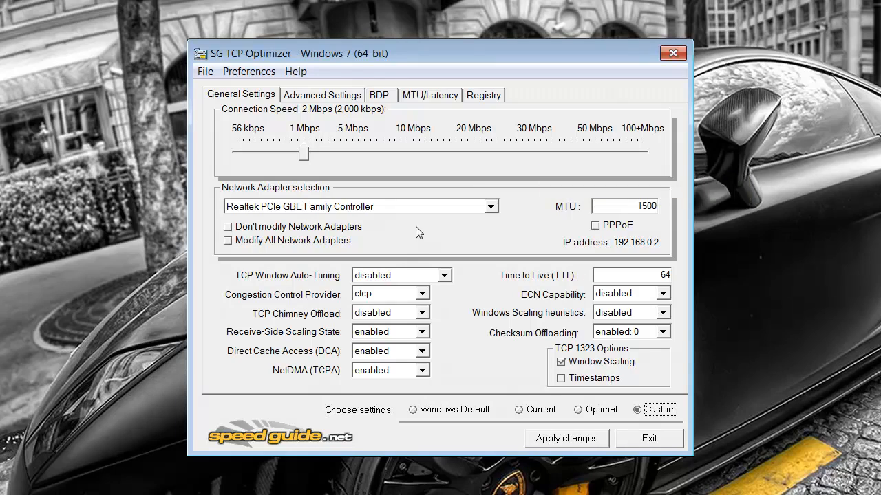
pyautogui.moveTo(323, 197)
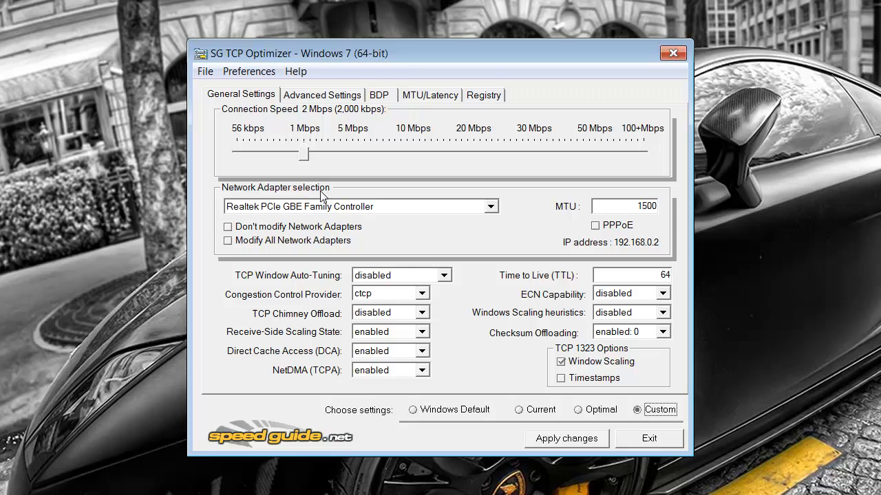
pyautogui.moveTo(391, 231)
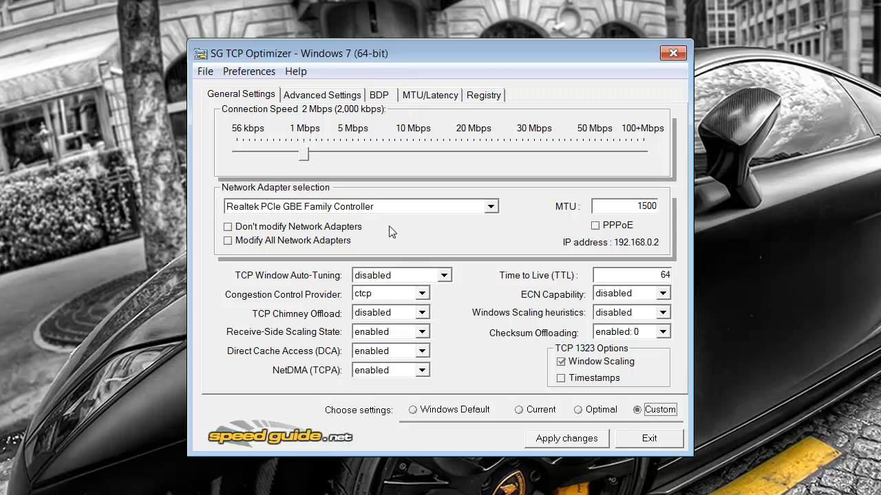
pyautogui.moveTo(257, 219)
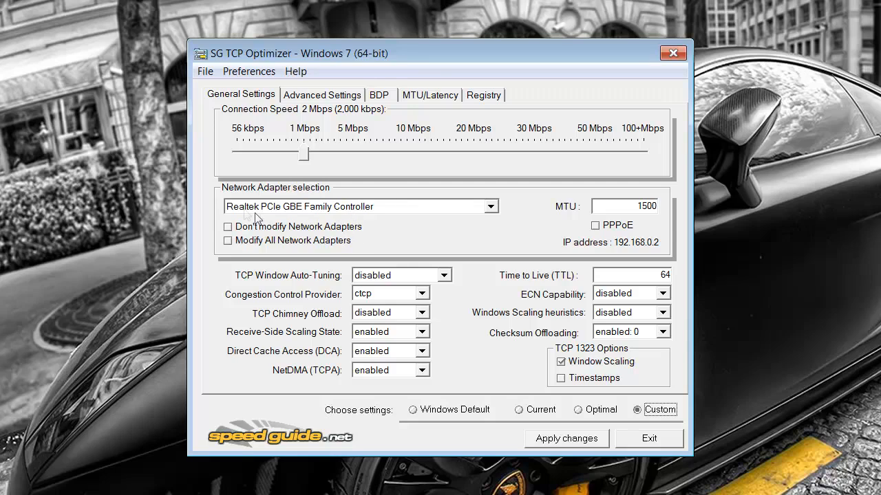
pyautogui.click(491, 207)
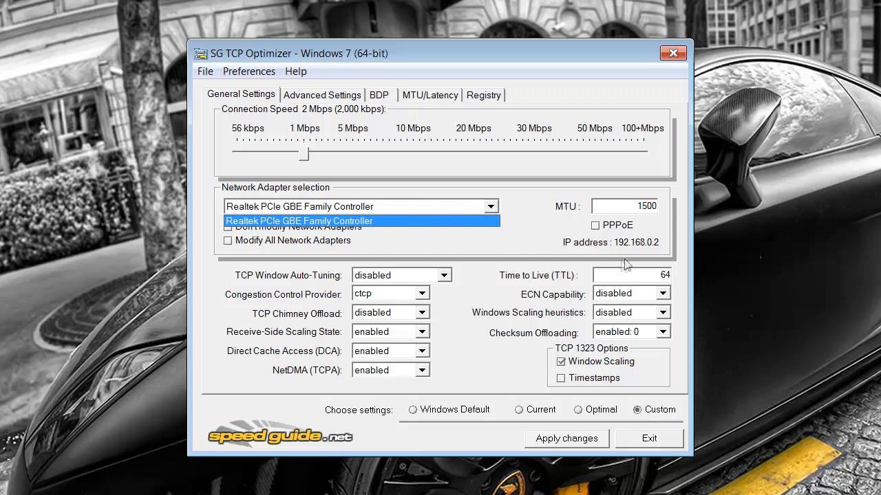
pyautogui.click(299, 221)
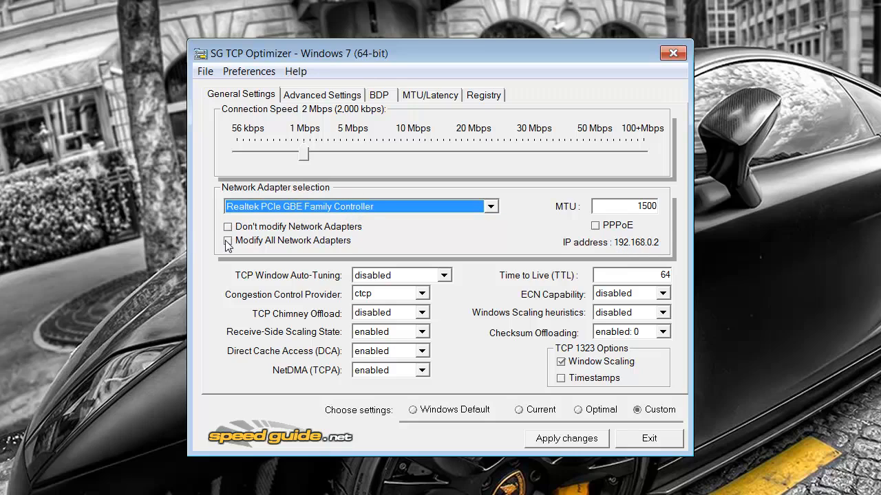
pyautogui.click(228, 240)
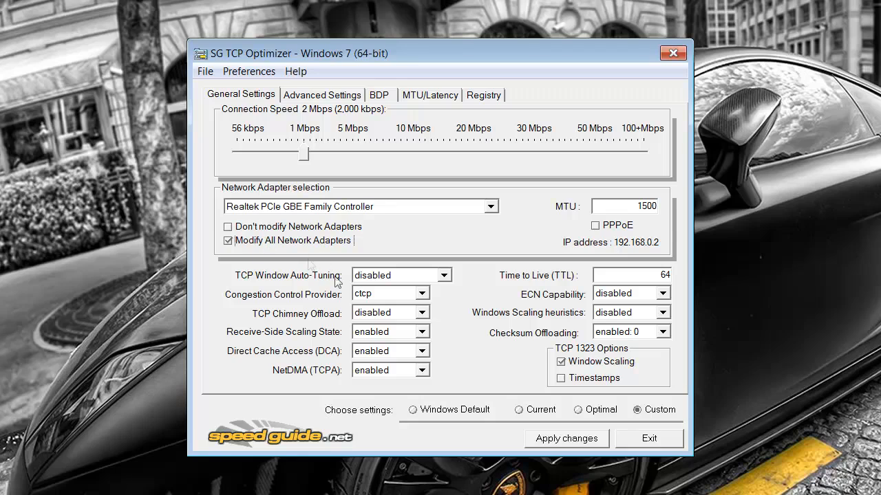
pyautogui.moveTo(304, 277)
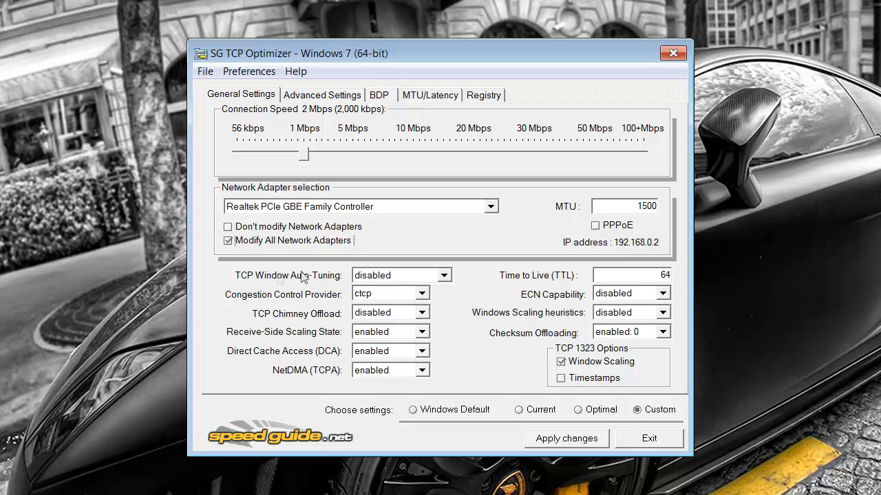
pyautogui.moveTo(372, 313)
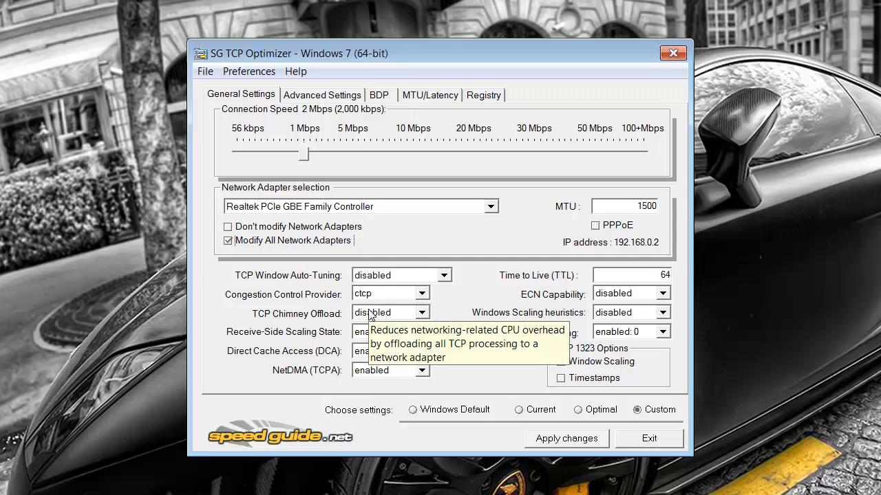
pyautogui.moveTo(492, 324)
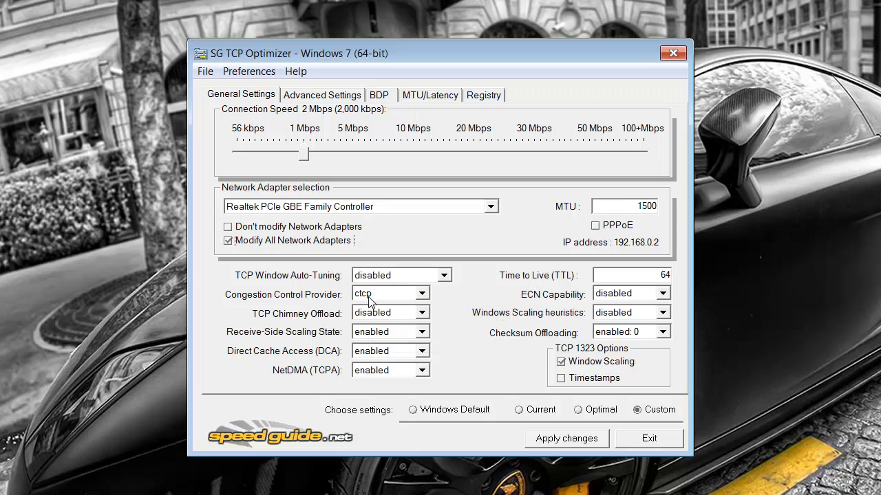
pyautogui.moveTo(371, 313)
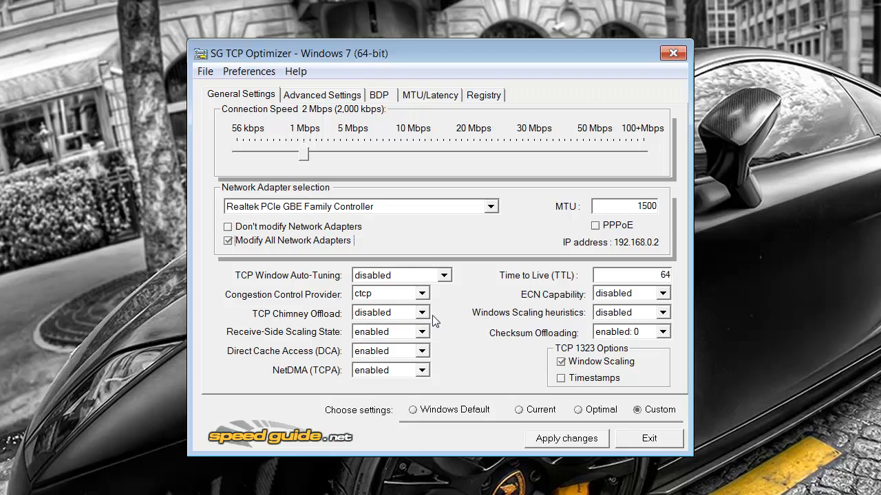
# - Set TCP Chimney Offload to disabled and ECN Capability to disabled
pyautogui.click(421, 332)
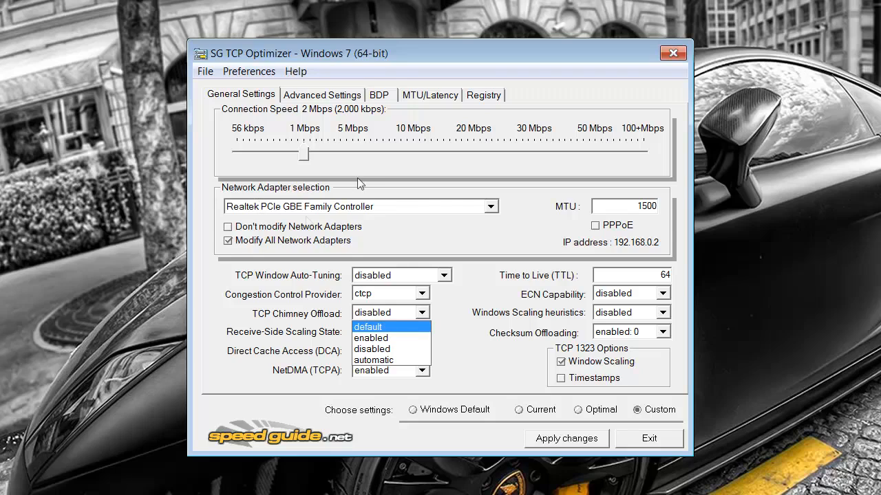
pyautogui.moveTo(368, 306)
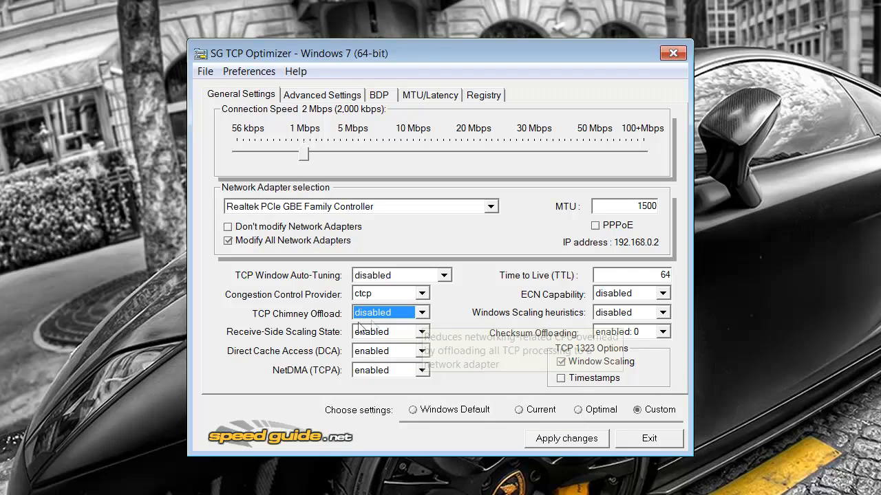
pyautogui.moveTo(394, 359)
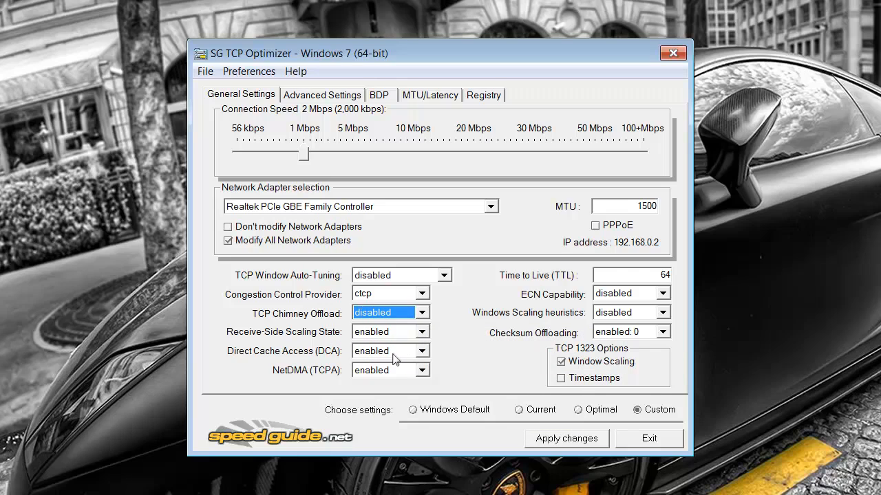
pyautogui.moveTo(370, 354)
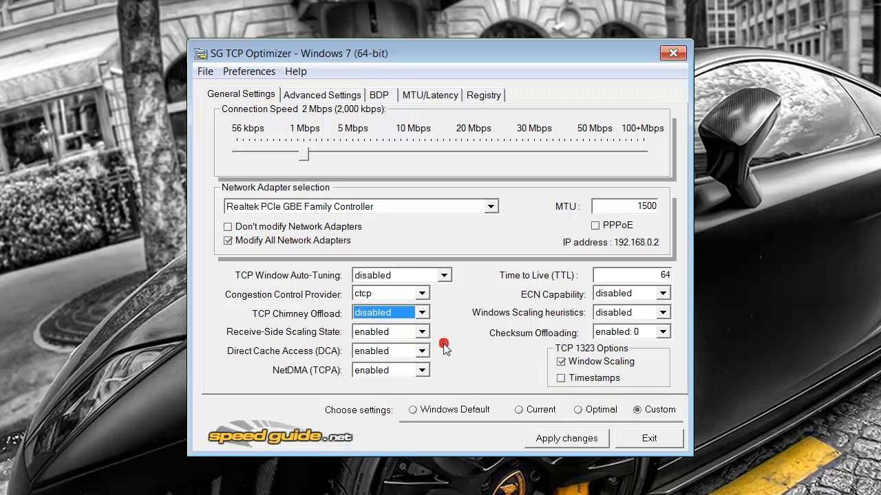
pyautogui.moveTo(333, 357)
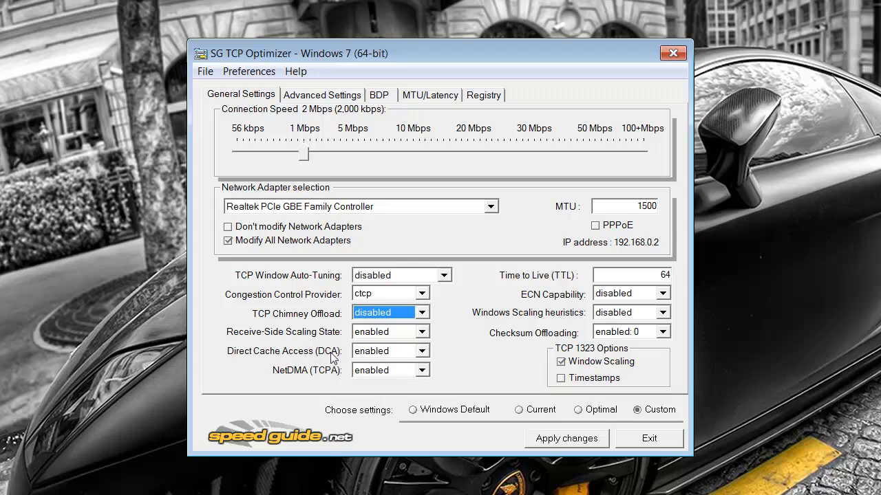
pyautogui.moveTo(384, 375)
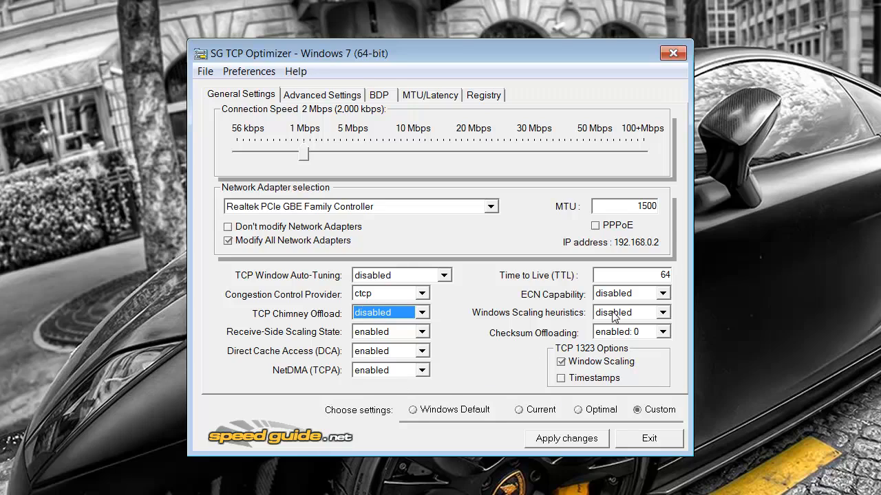
pyautogui.moveTo(571, 217)
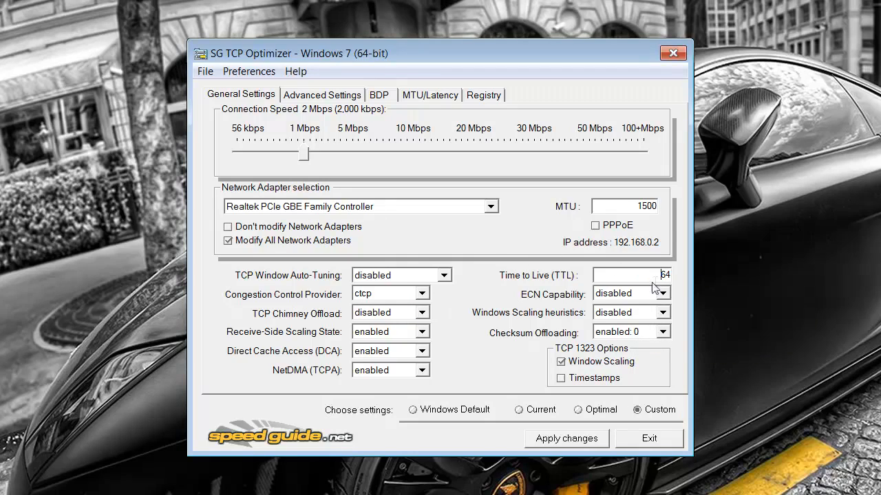
pyautogui.moveTo(589, 331)
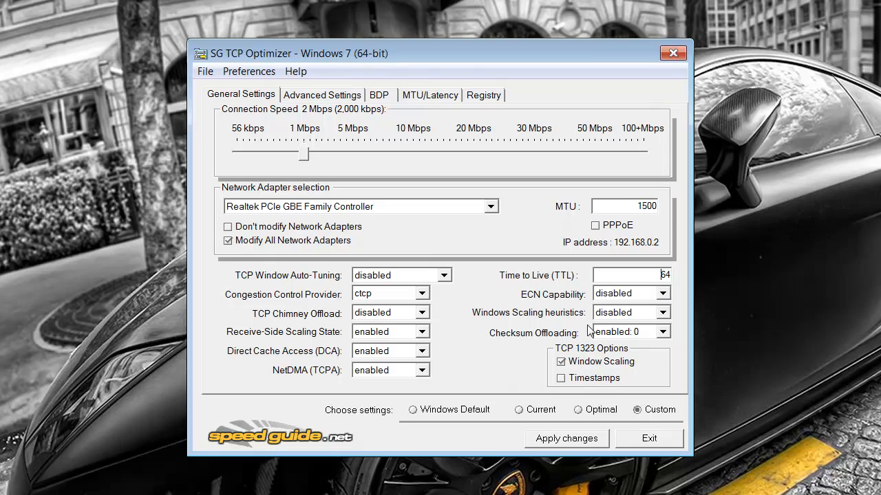
pyautogui.moveTo(598, 320)
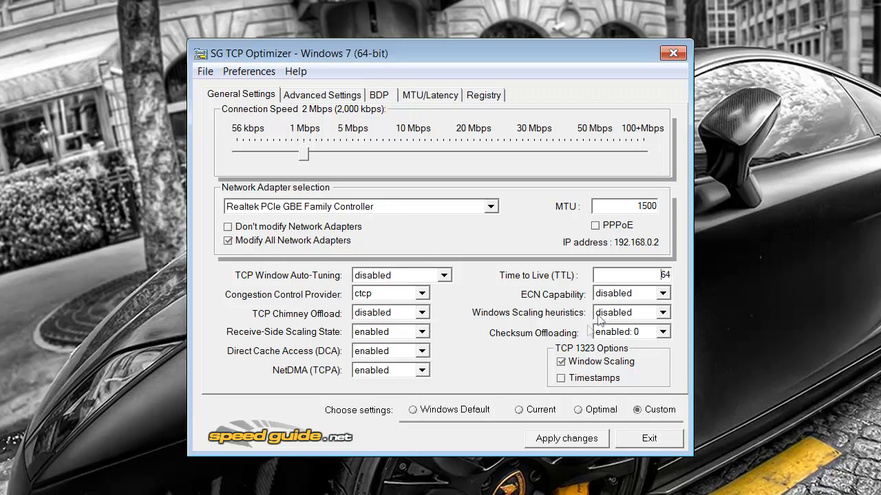
pyautogui.click(663, 293)
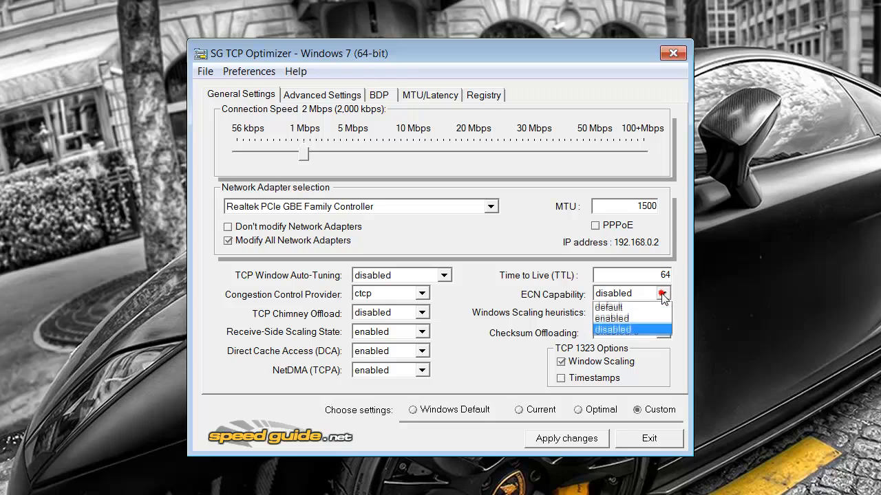
pyautogui.click(612, 330)
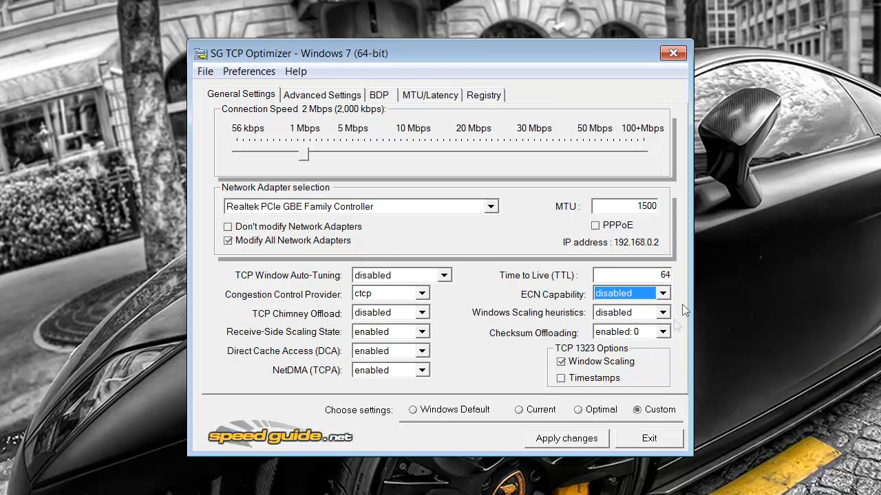
pyautogui.moveTo(630, 320)
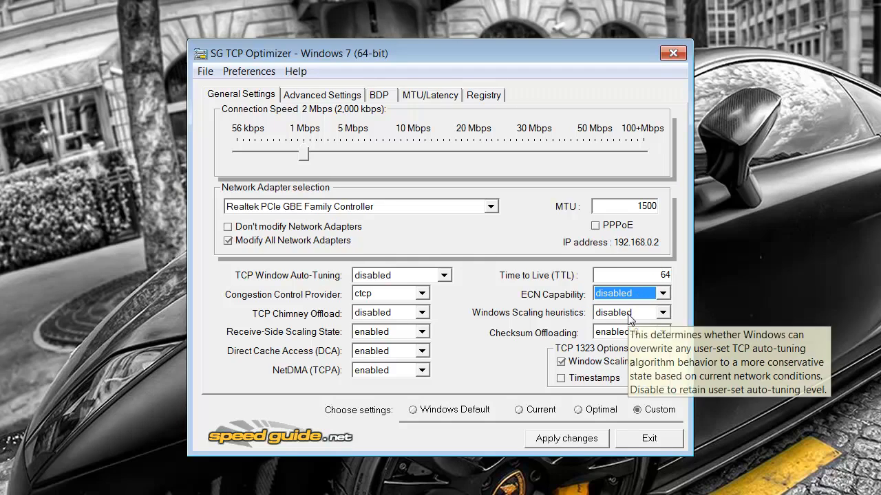
pyautogui.moveTo(628, 337)
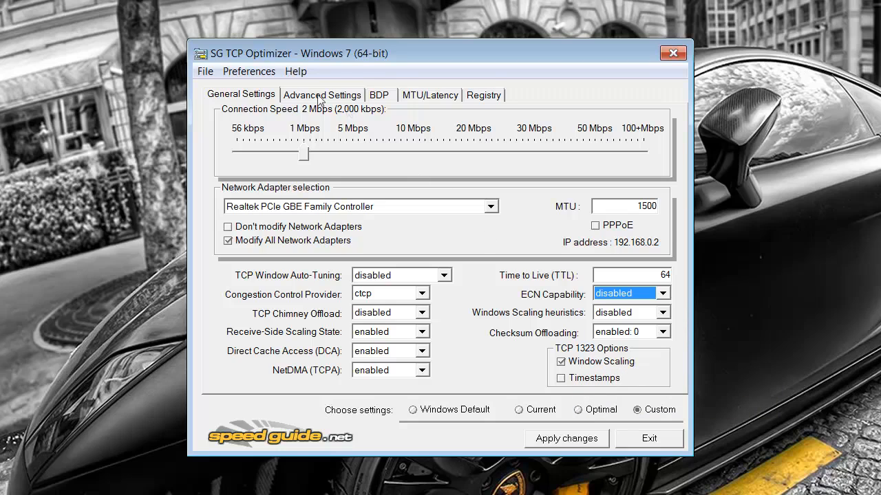
pyautogui.click(322, 95)
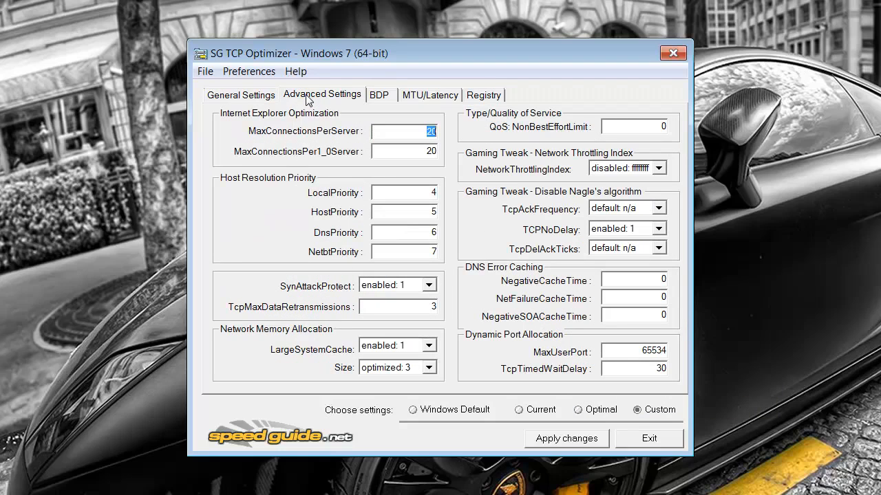
pyautogui.moveTo(434, 181)
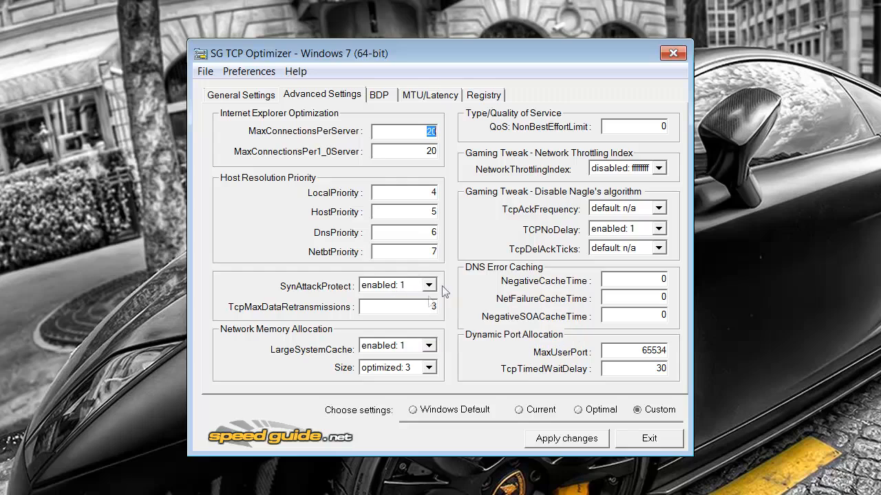
pyautogui.moveTo(399, 284)
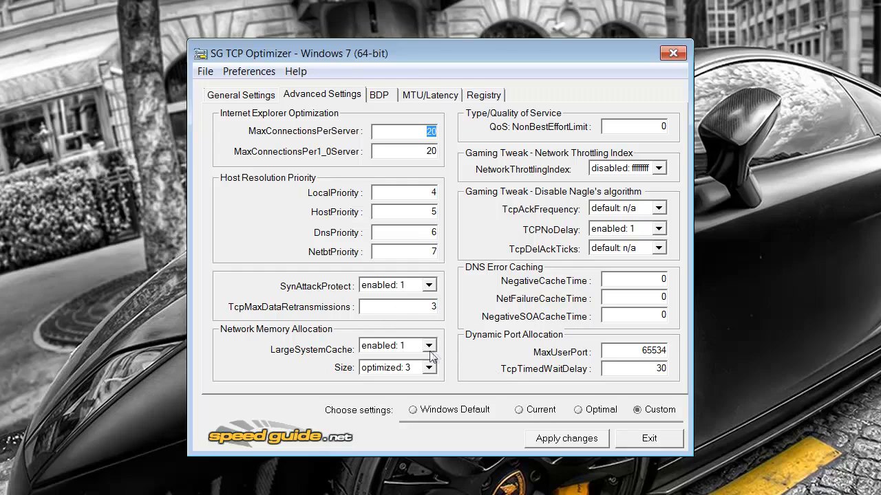
pyautogui.moveTo(427, 350)
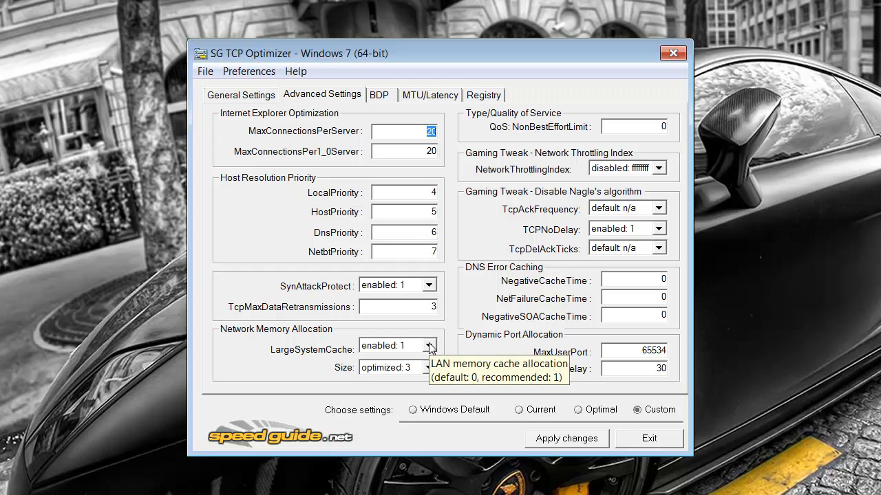
pyautogui.moveTo(418, 378)
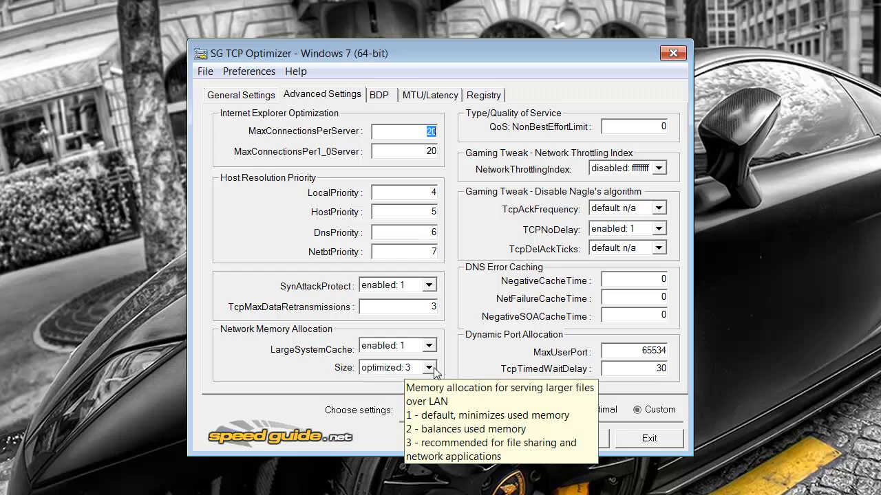
pyautogui.click(432, 367)
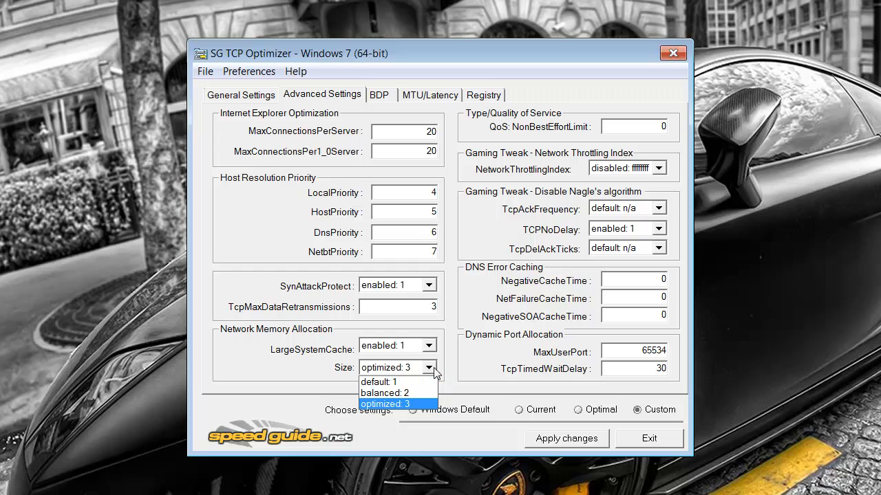
pyautogui.moveTo(392, 392)
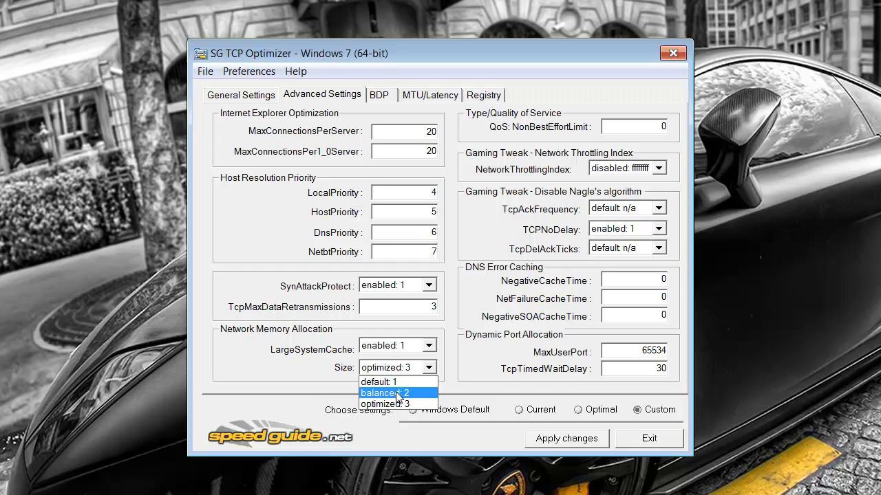
pyautogui.moveTo(402, 403)
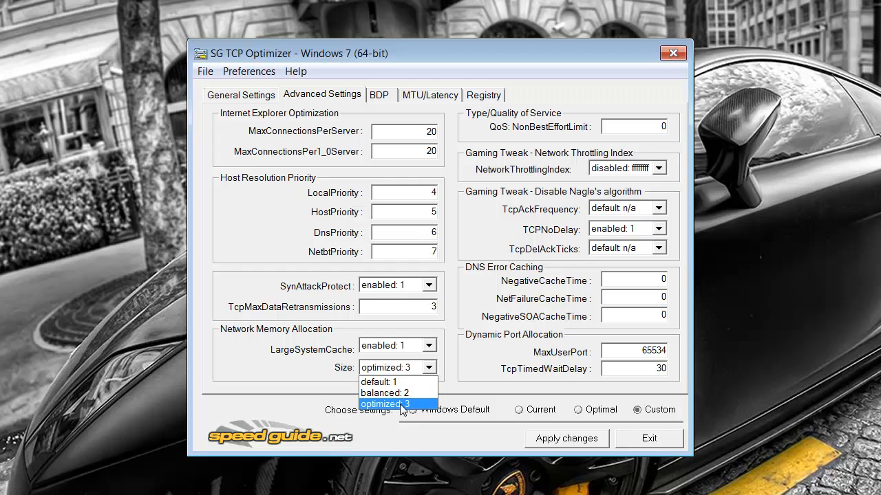
pyautogui.moveTo(394, 408)
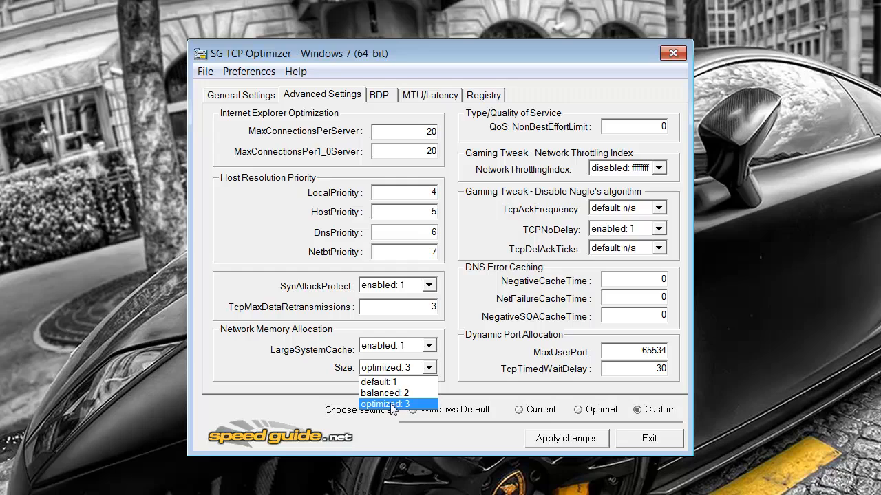
pyautogui.click(388, 404)
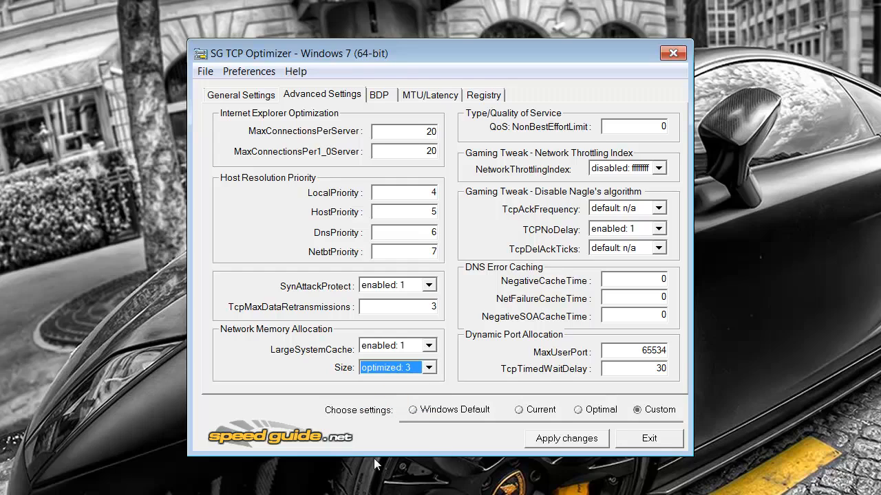
pyautogui.moveTo(657, 142)
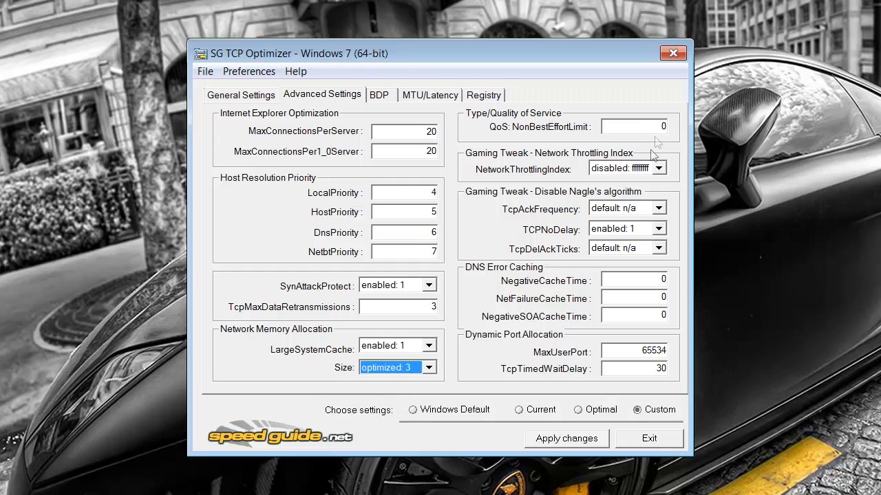
pyautogui.moveTo(688, 229)
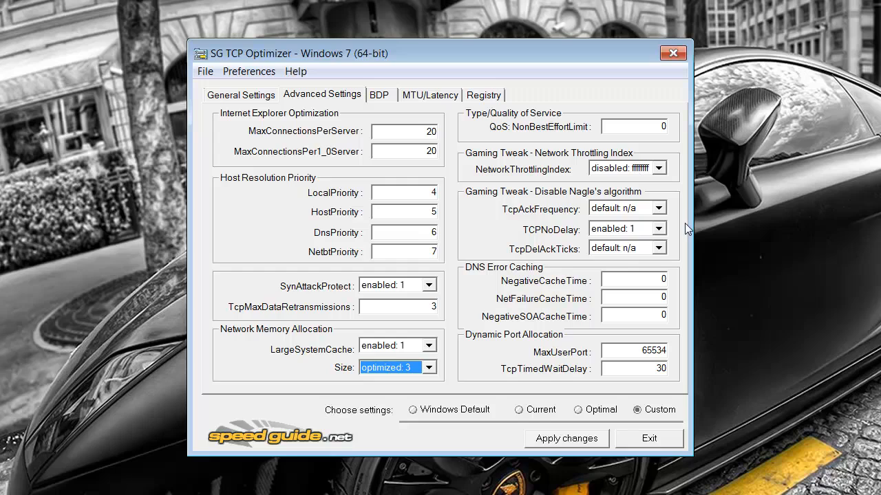
pyautogui.moveTo(566, 263)
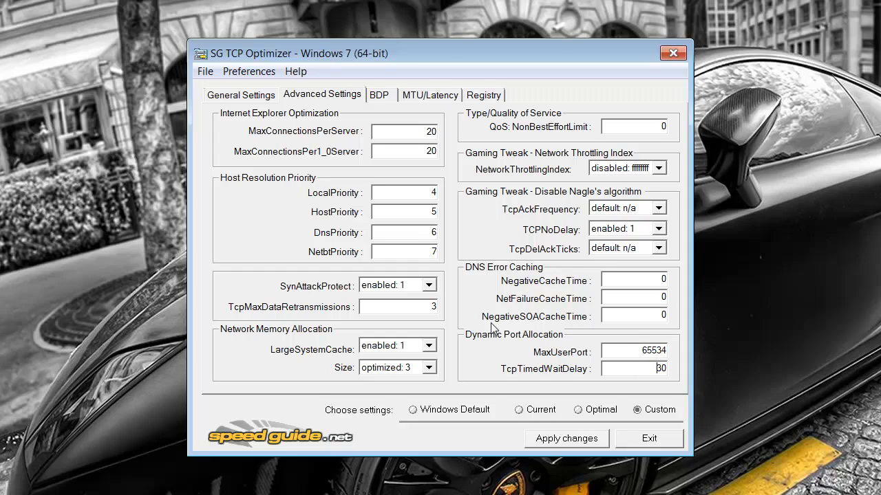
pyautogui.moveTo(294, 362)
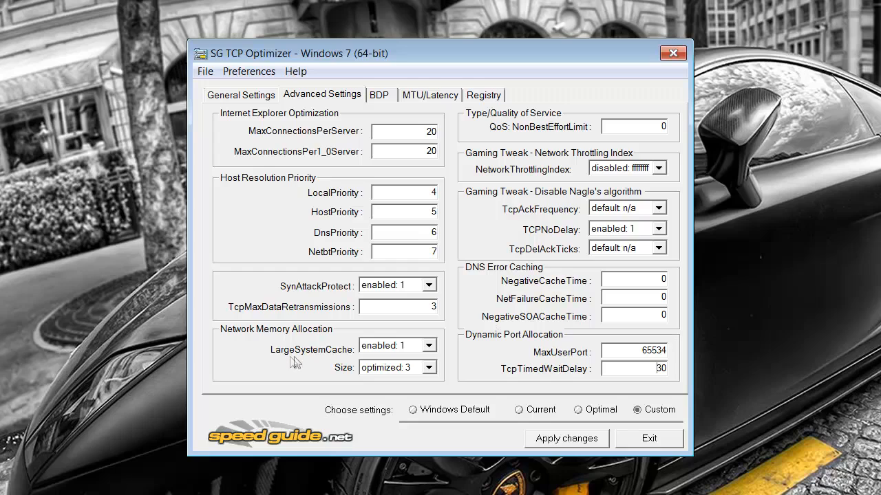
pyautogui.moveTo(430, 352)
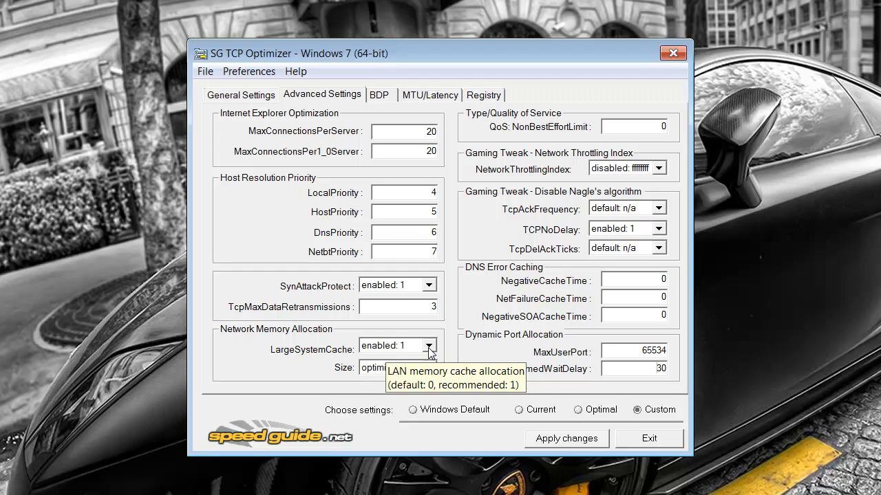
# - Keep LargeSystemCache at enabled: 1 and switch to the BDP calculator page
pyautogui.click(428, 344)
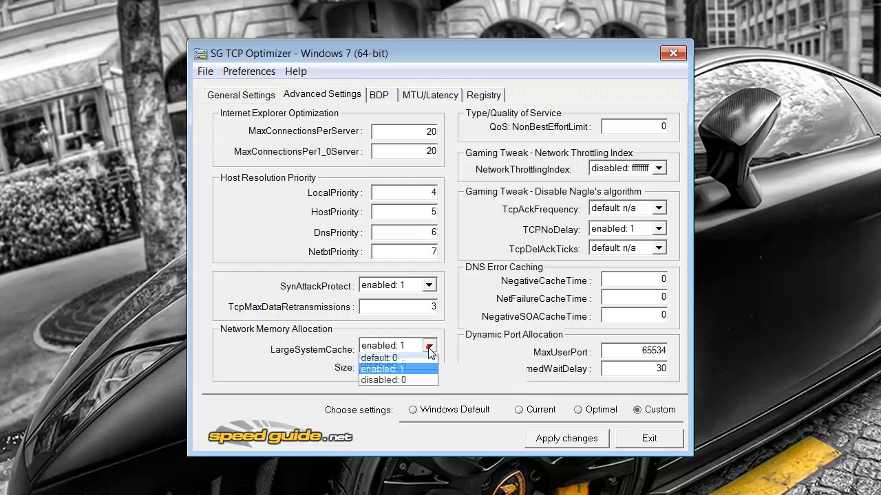
pyautogui.moveTo(406, 382)
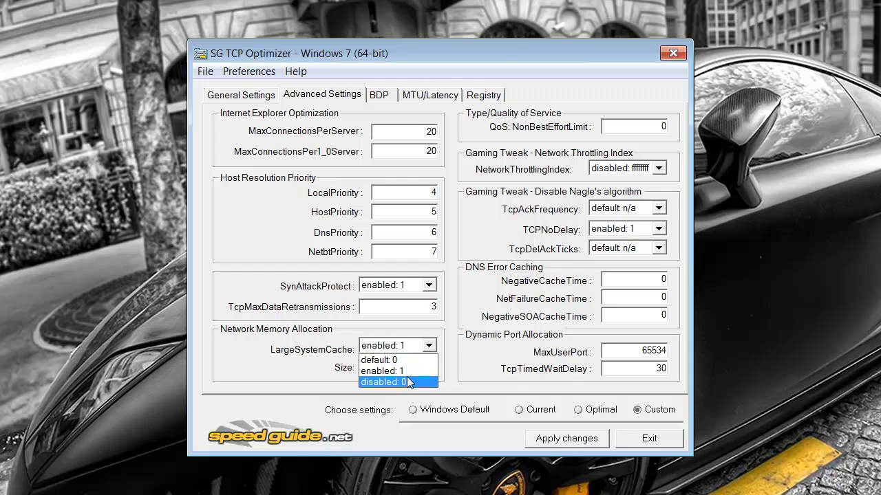
pyautogui.click(383, 370)
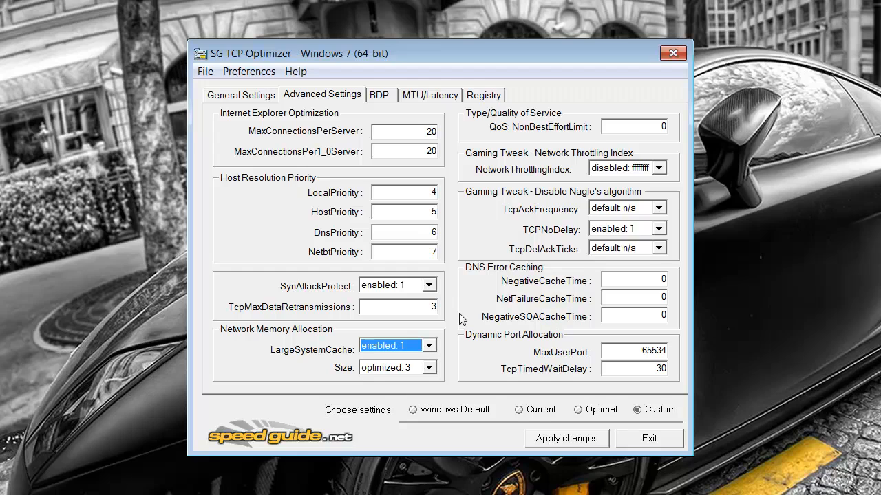
pyautogui.click(378, 95)
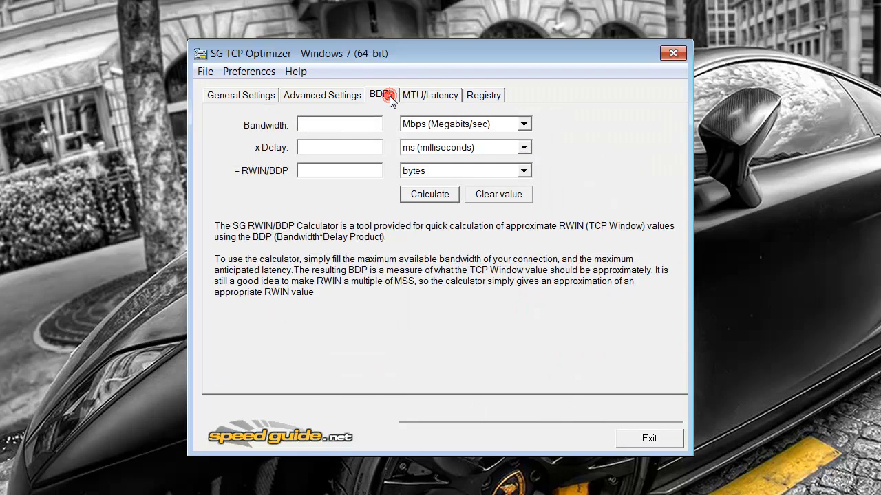
# - Show the Registry page listing the Tcpip keys and values the optimizer manages
pyautogui.click(483, 95)
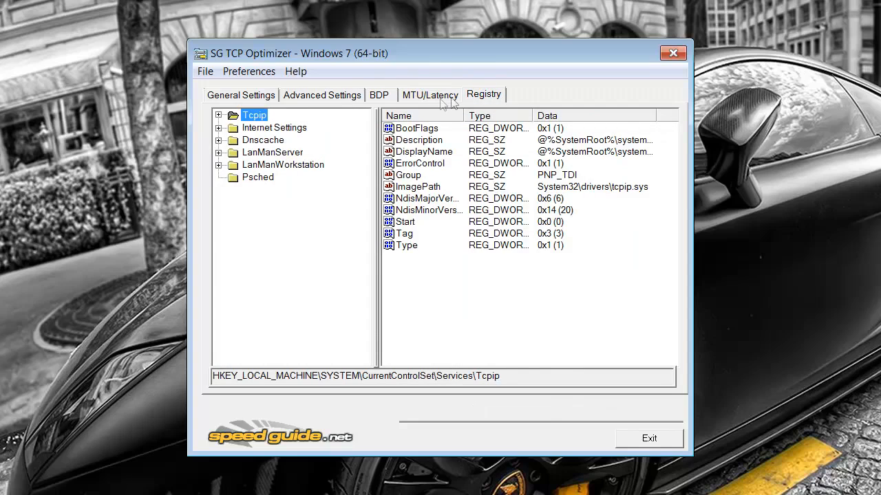
pyautogui.click(241, 94)
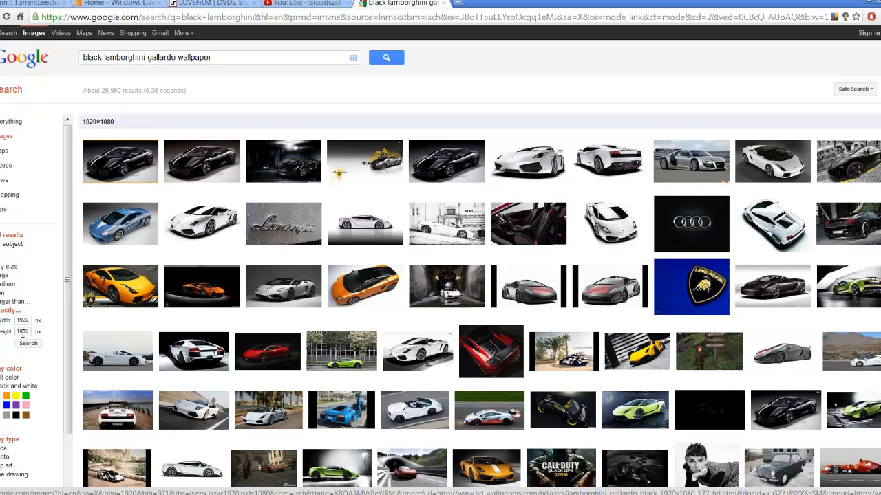
pyautogui.moveTo(119, 287)
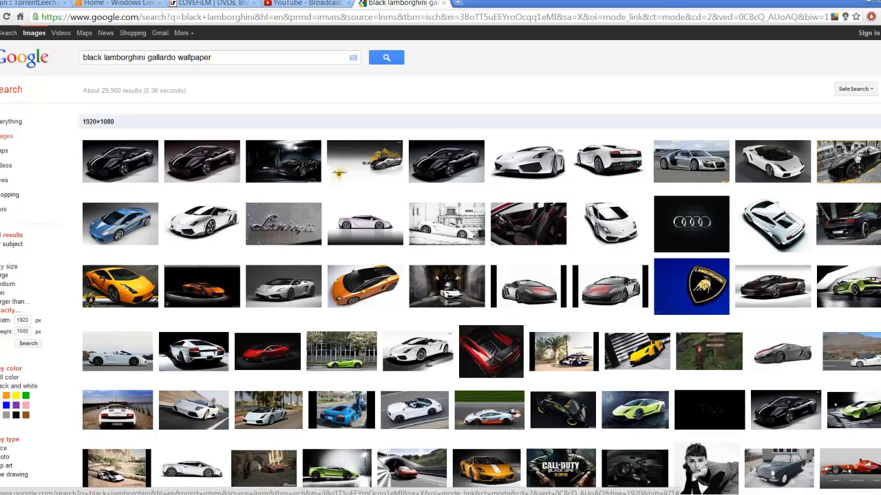
pyautogui.moveTo(690, 162)
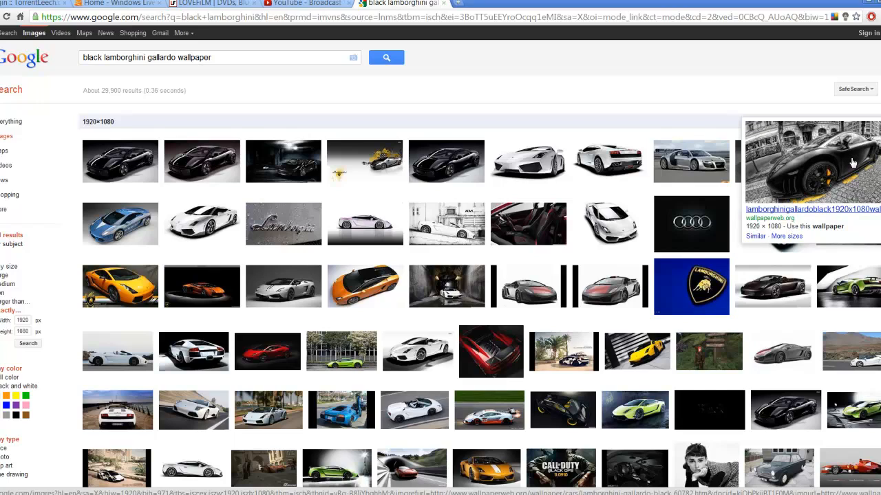
pyautogui.moveTo(522, 60)
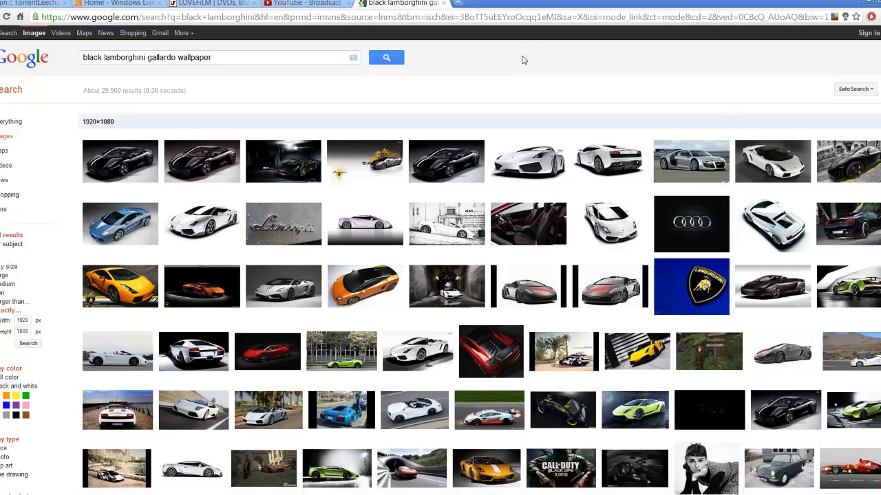